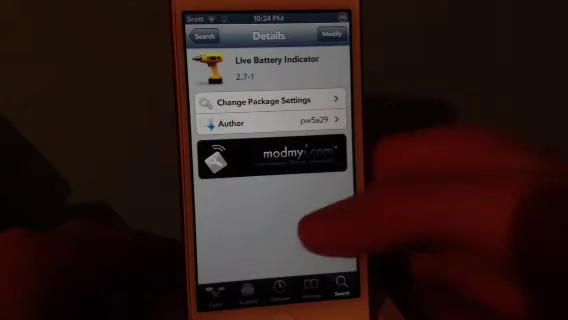
scroll(down, 3)
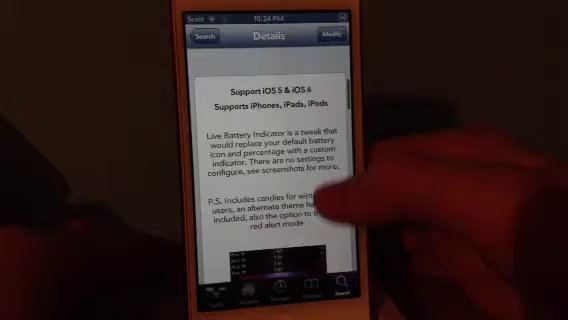
scroll(down, 3)
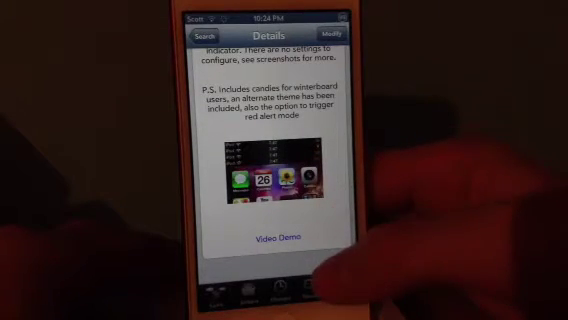